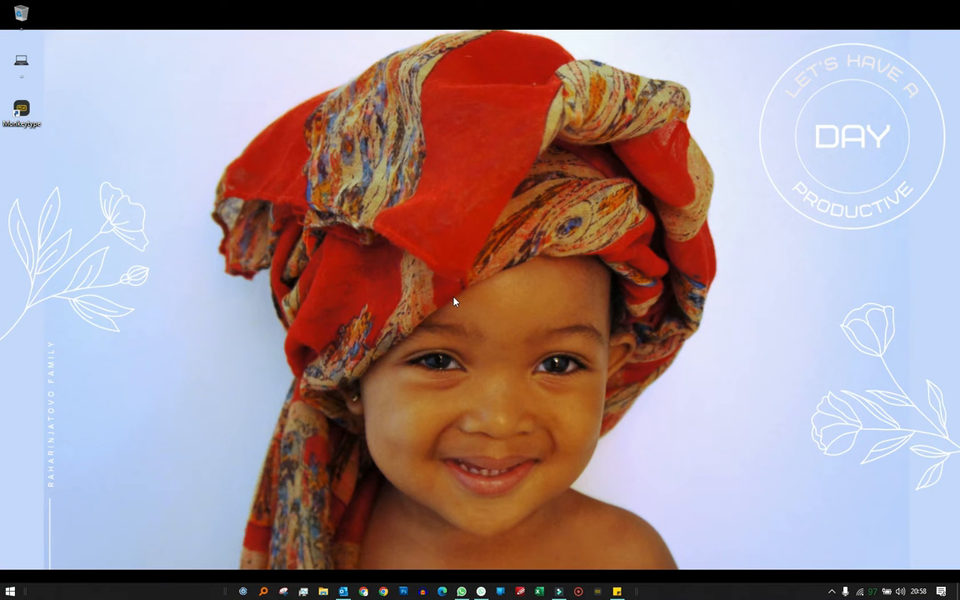
{"action": "mouse_move", "coordinate": [700, 397]}
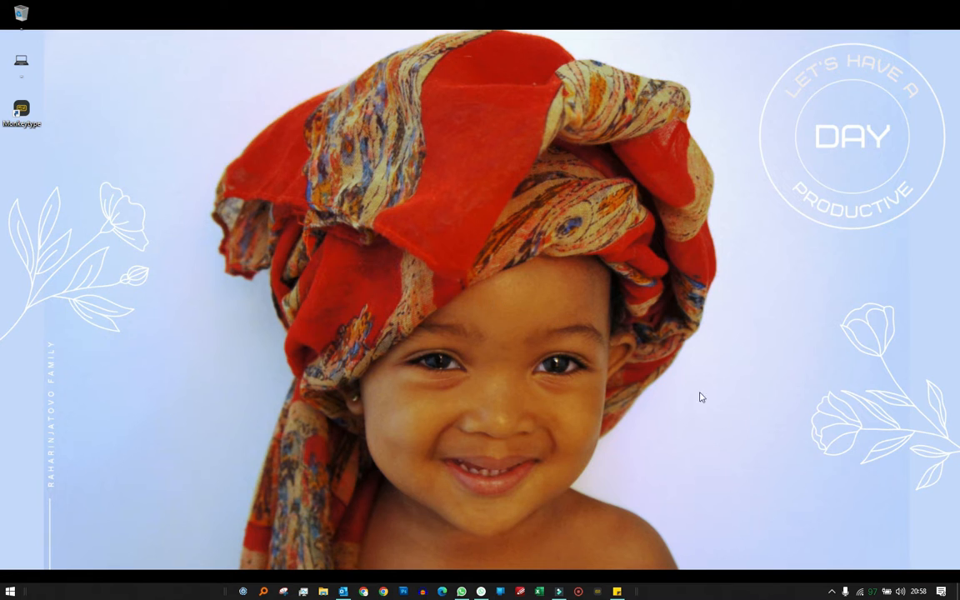
{"action": "mouse_move", "coordinate": [829, 483]}
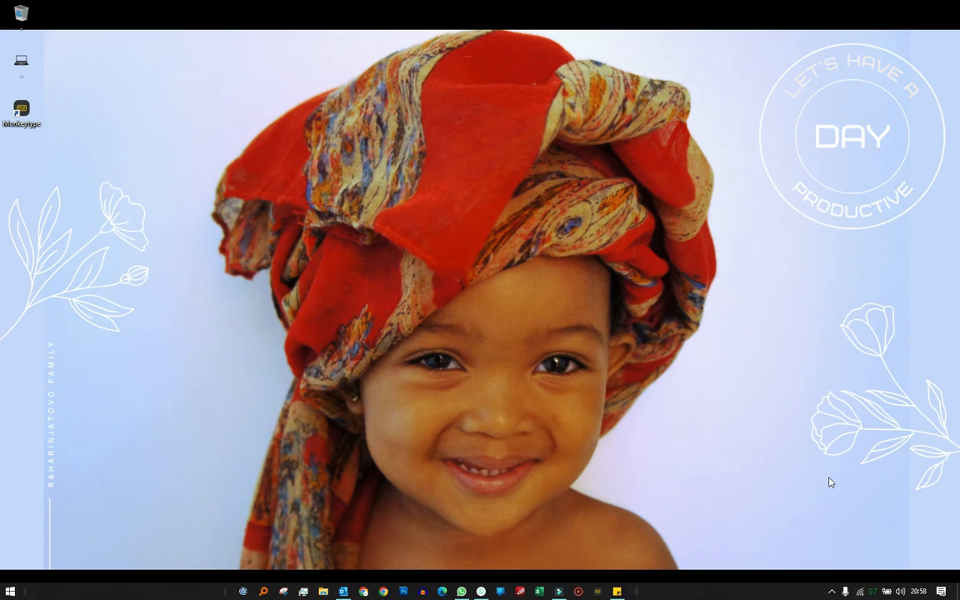
{"action": "mouse_move", "coordinate": [845, 590]}
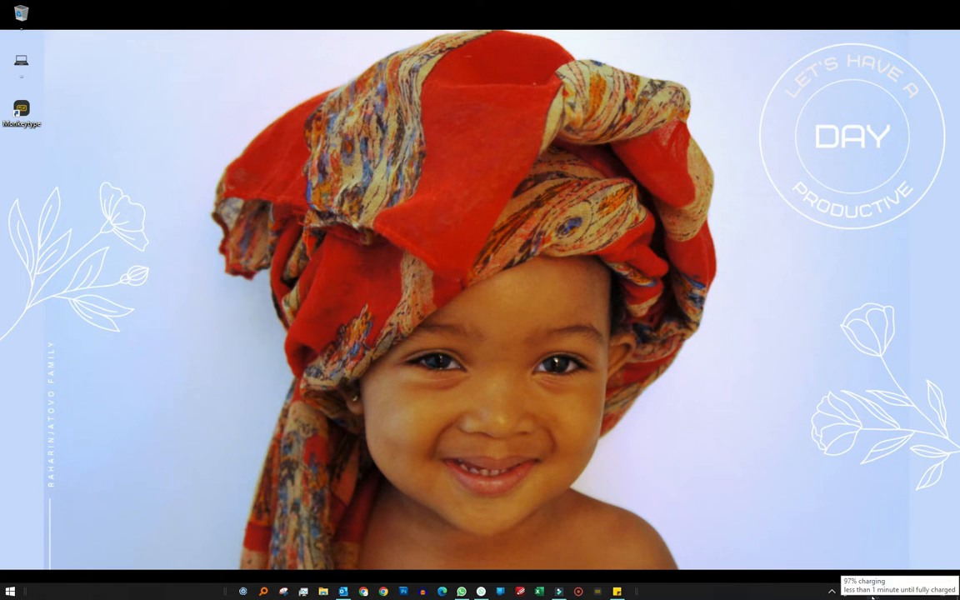
Step: Check the current battery information panel from the taskbar, then close it
{"action": "left_click", "coordinate": [871, 591]}
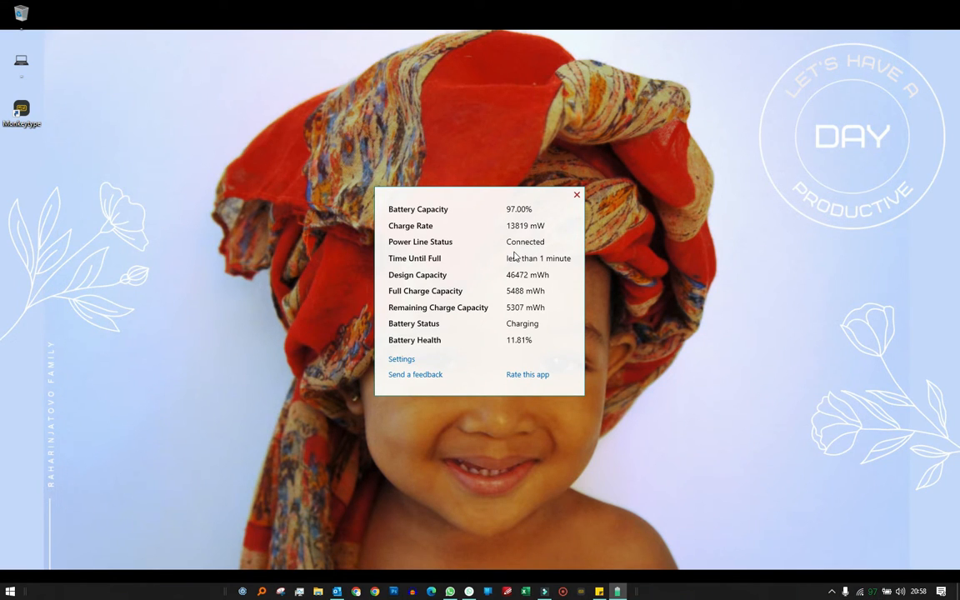
{"action": "left_click", "coordinate": [576, 194]}
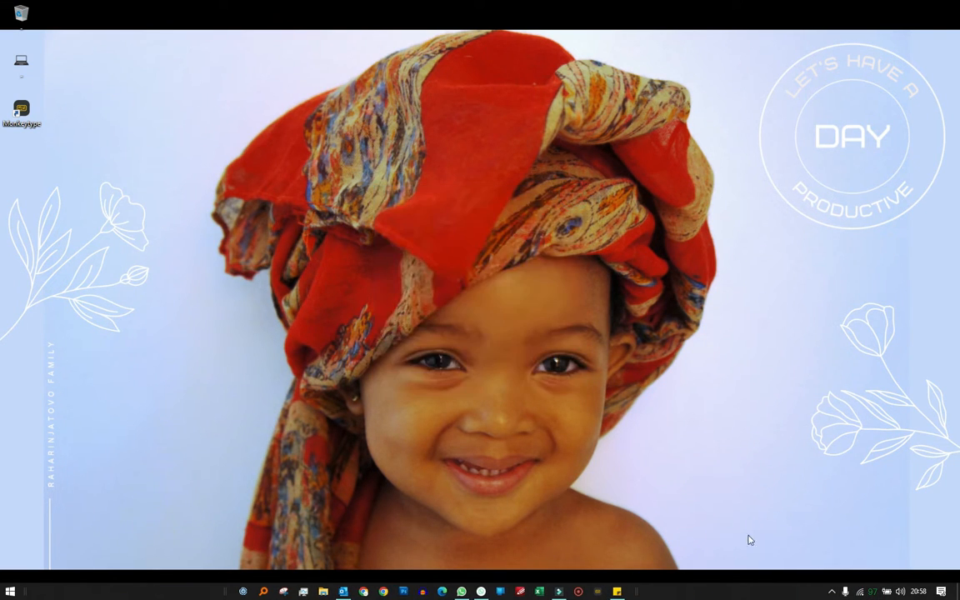
Step: Launch Microsoft Store from the Start menu tiles
{"action": "left_click", "coordinate": [10, 592]}
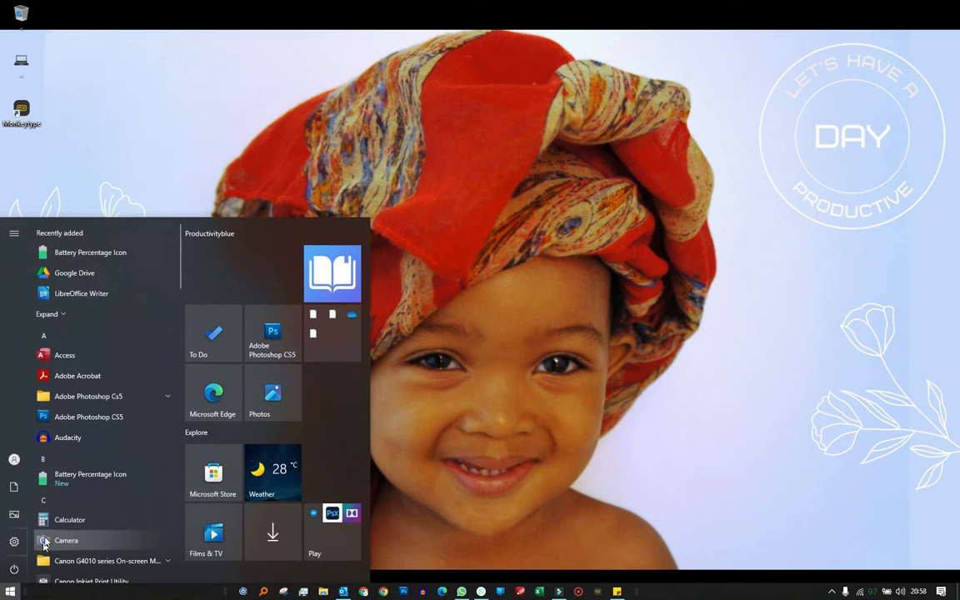
{"action": "mouse_move", "coordinate": [90, 252]}
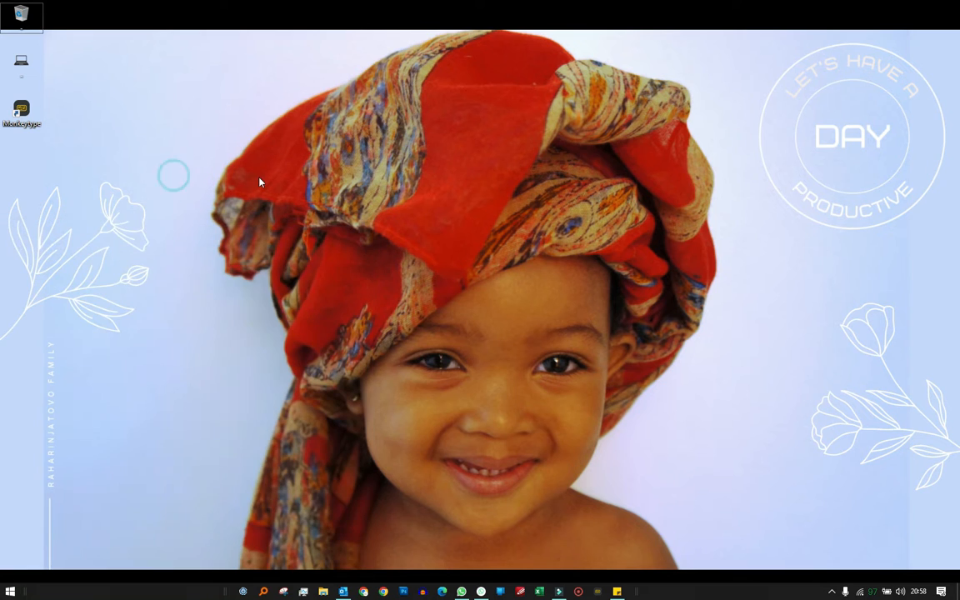
{"action": "left_click", "coordinate": [9, 591]}
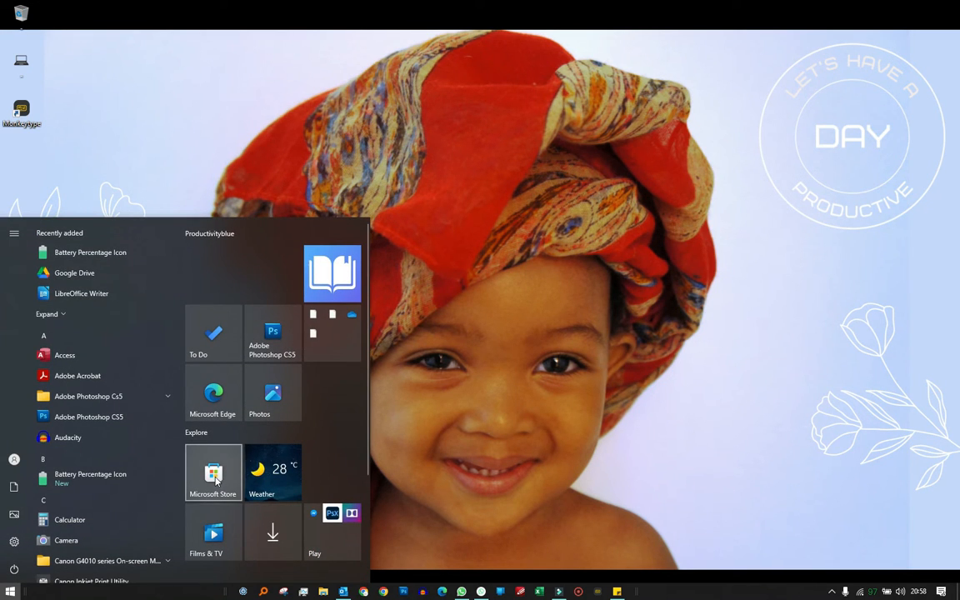
{"action": "left_click", "coordinate": [214, 473]}
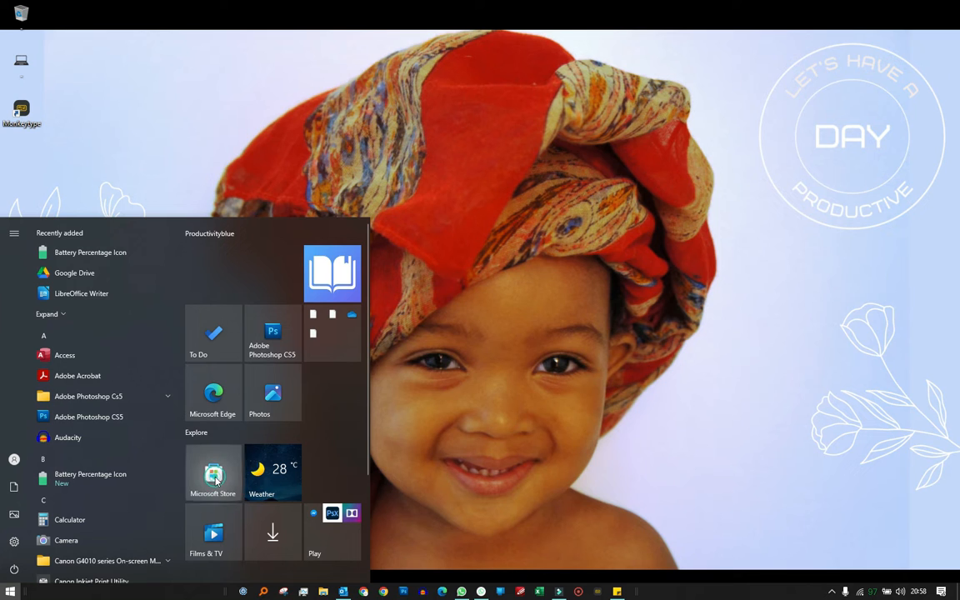
{"action": "left_click", "coordinate": [213, 473]}
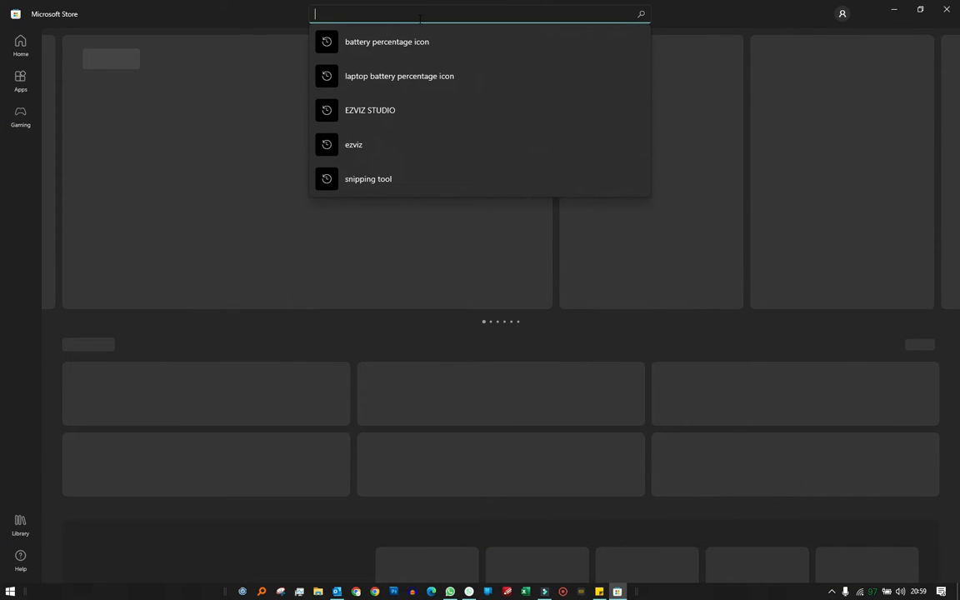
Step: Search 'battery percentage icon' and open the Battery Percentage Icon app page
{"action": "left_click", "coordinate": [387, 42]}
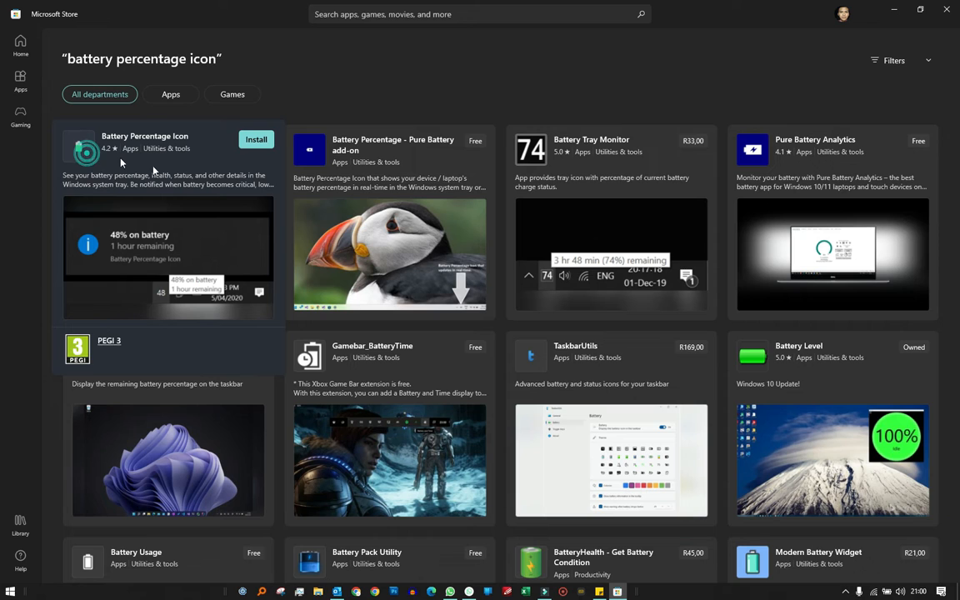
{"action": "left_click", "coordinate": [144, 141]}
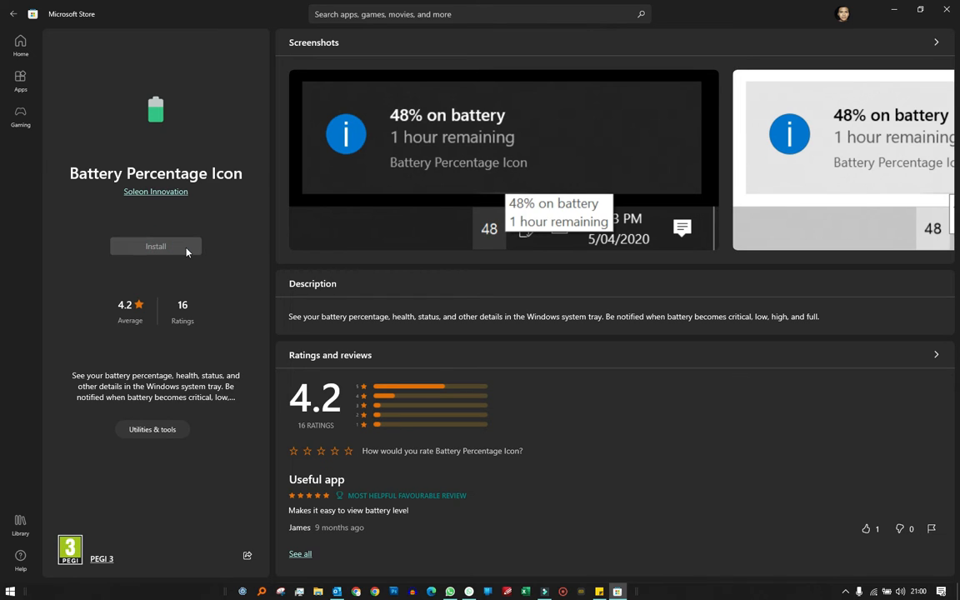
Step: Install the Battery Percentage Icon app and wait until it is ready to open
{"action": "left_click", "coordinate": [156, 244]}
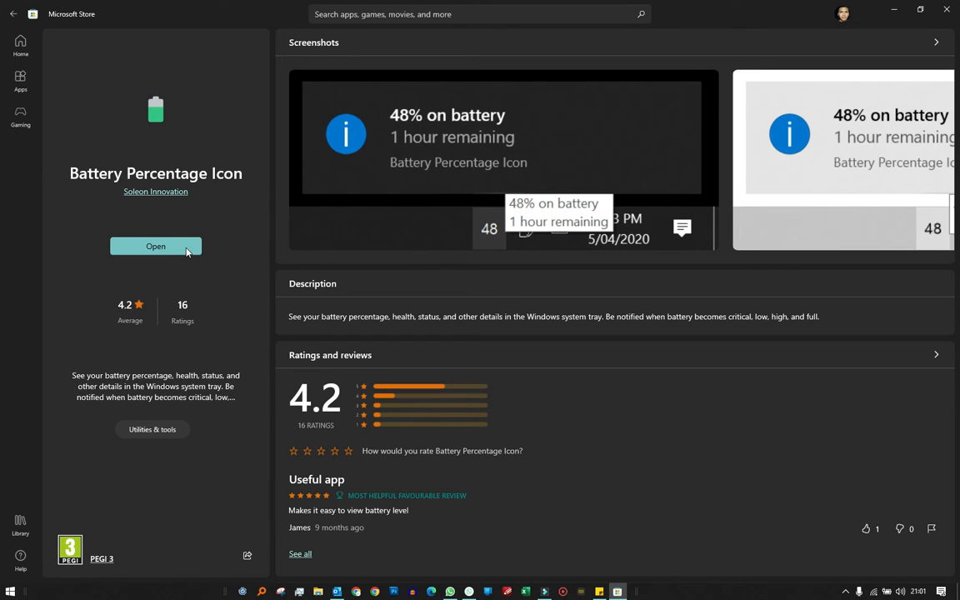
{"action": "mouse_move", "coordinate": [758, 500]}
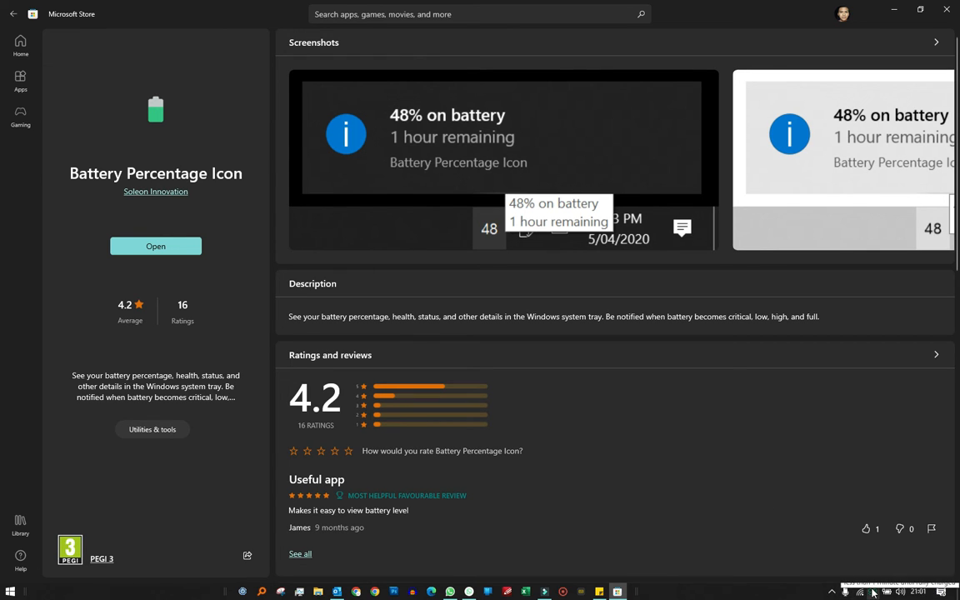
{"action": "left_click", "coordinate": [845, 589]}
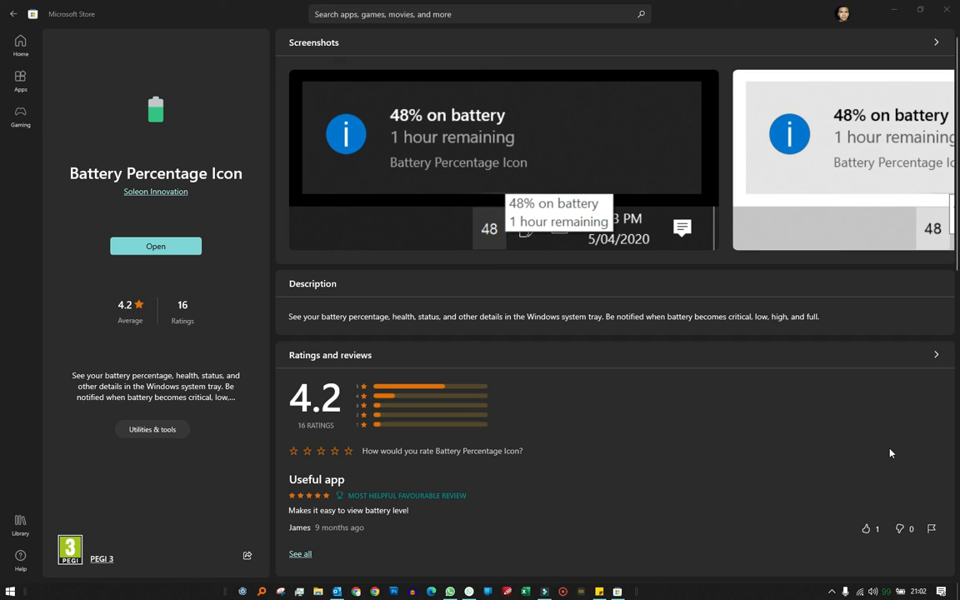
{"action": "mouse_move", "coordinate": [886, 449]}
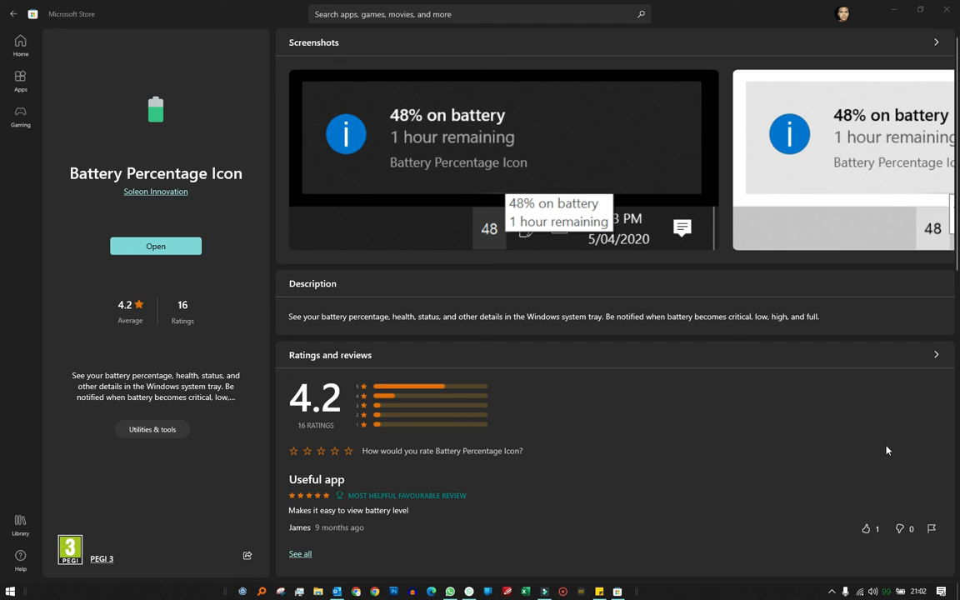
{"action": "mouse_move", "coordinate": [883, 453]}
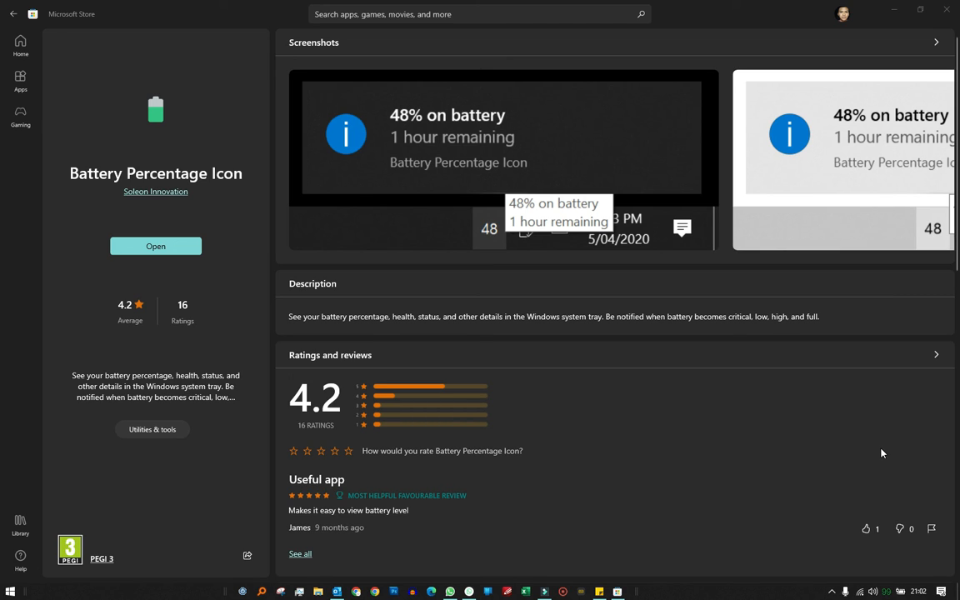